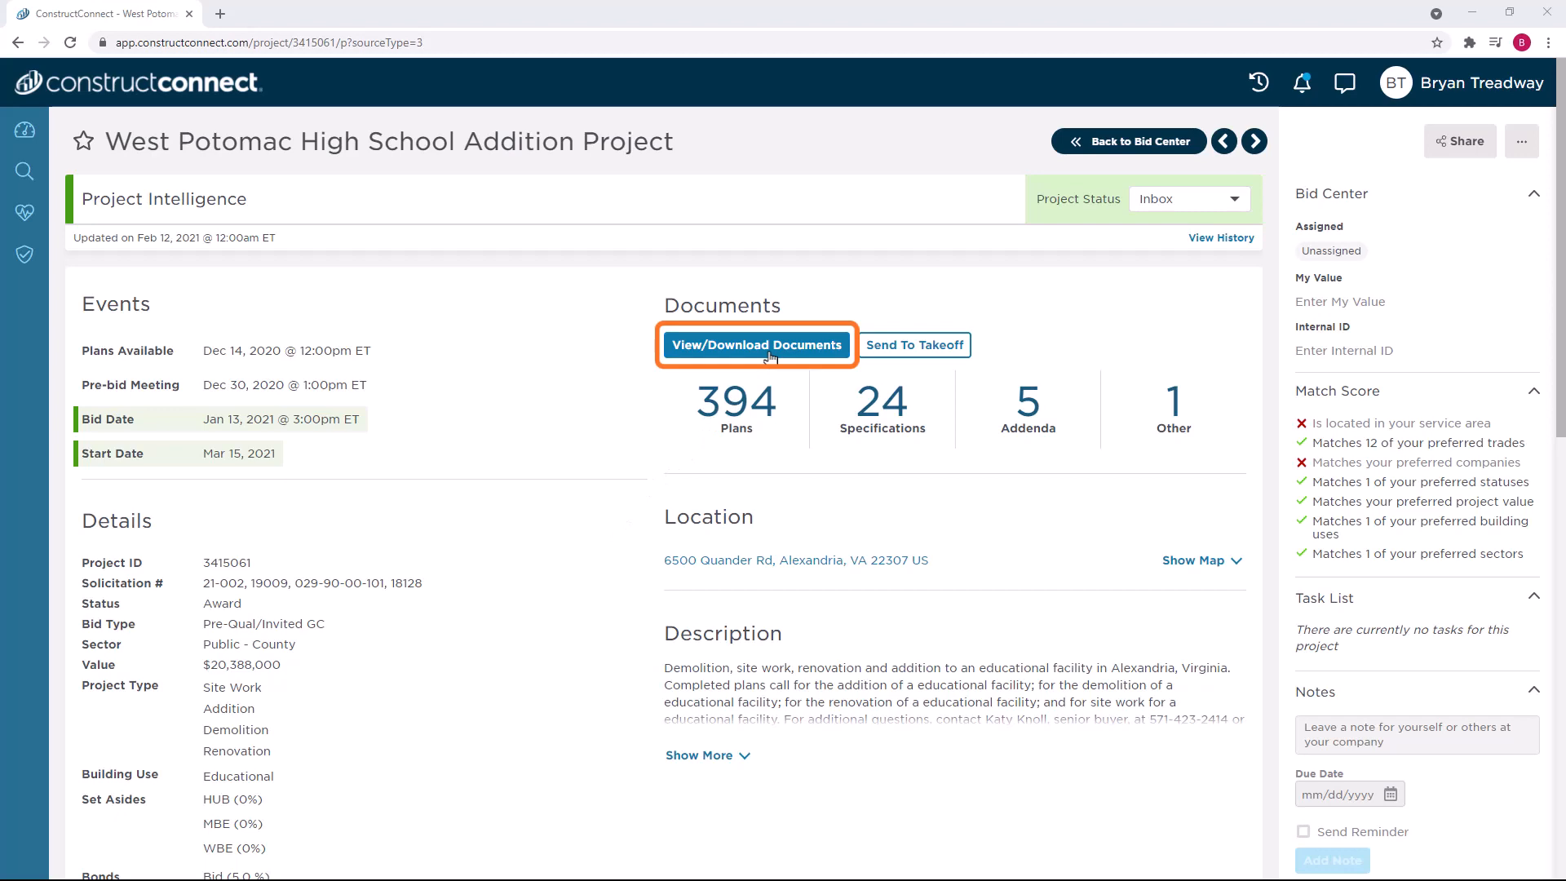
- View the West Potomac High School Addition project's documents, listing its 394 plan sheets
{"action": "left_click", "coordinate": [755, 344]}
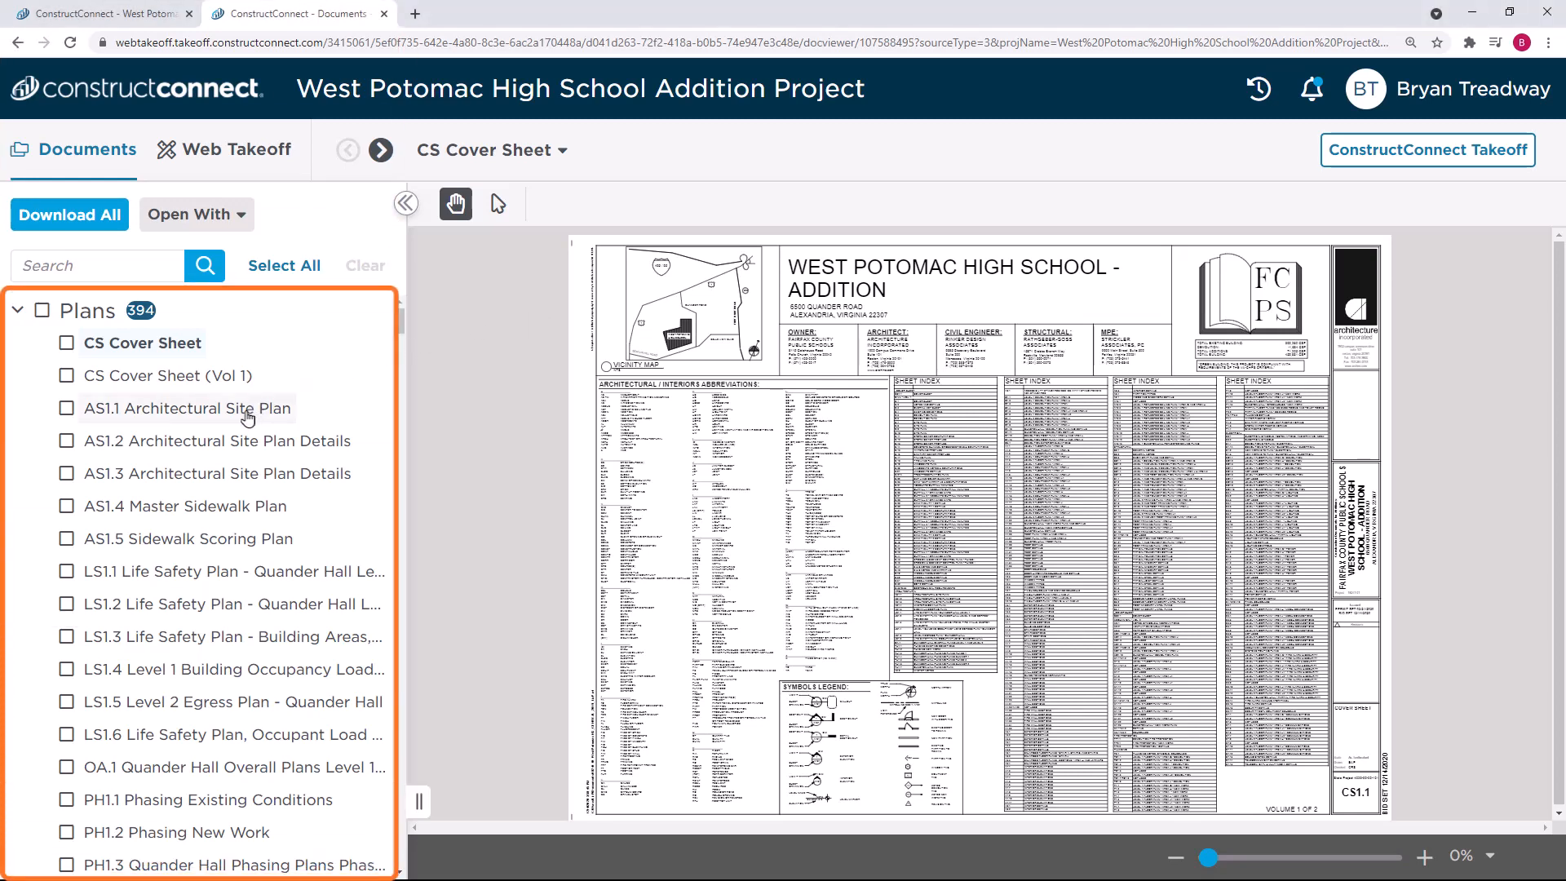
- Tick the Plans set so all 394 plan sheets are selected
{"action": "left_click", "coordinate": [186, 407]}
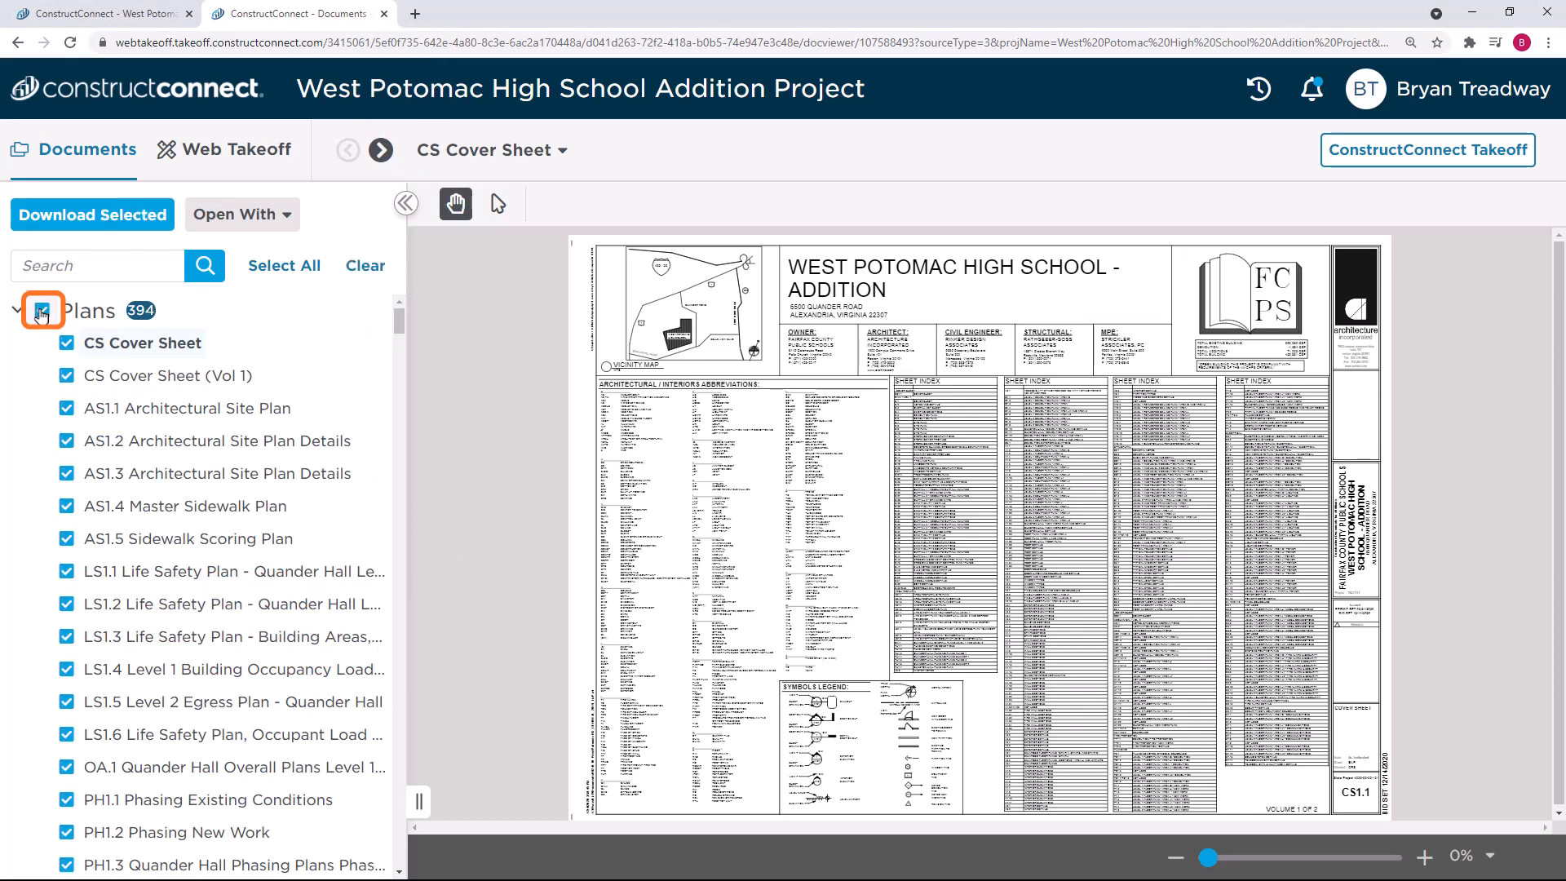
- Clear the full Plans selection and tick only the site sheets AS1.1 through AS1.5
{"action": "left_click", "coordinate": [43, 310]}
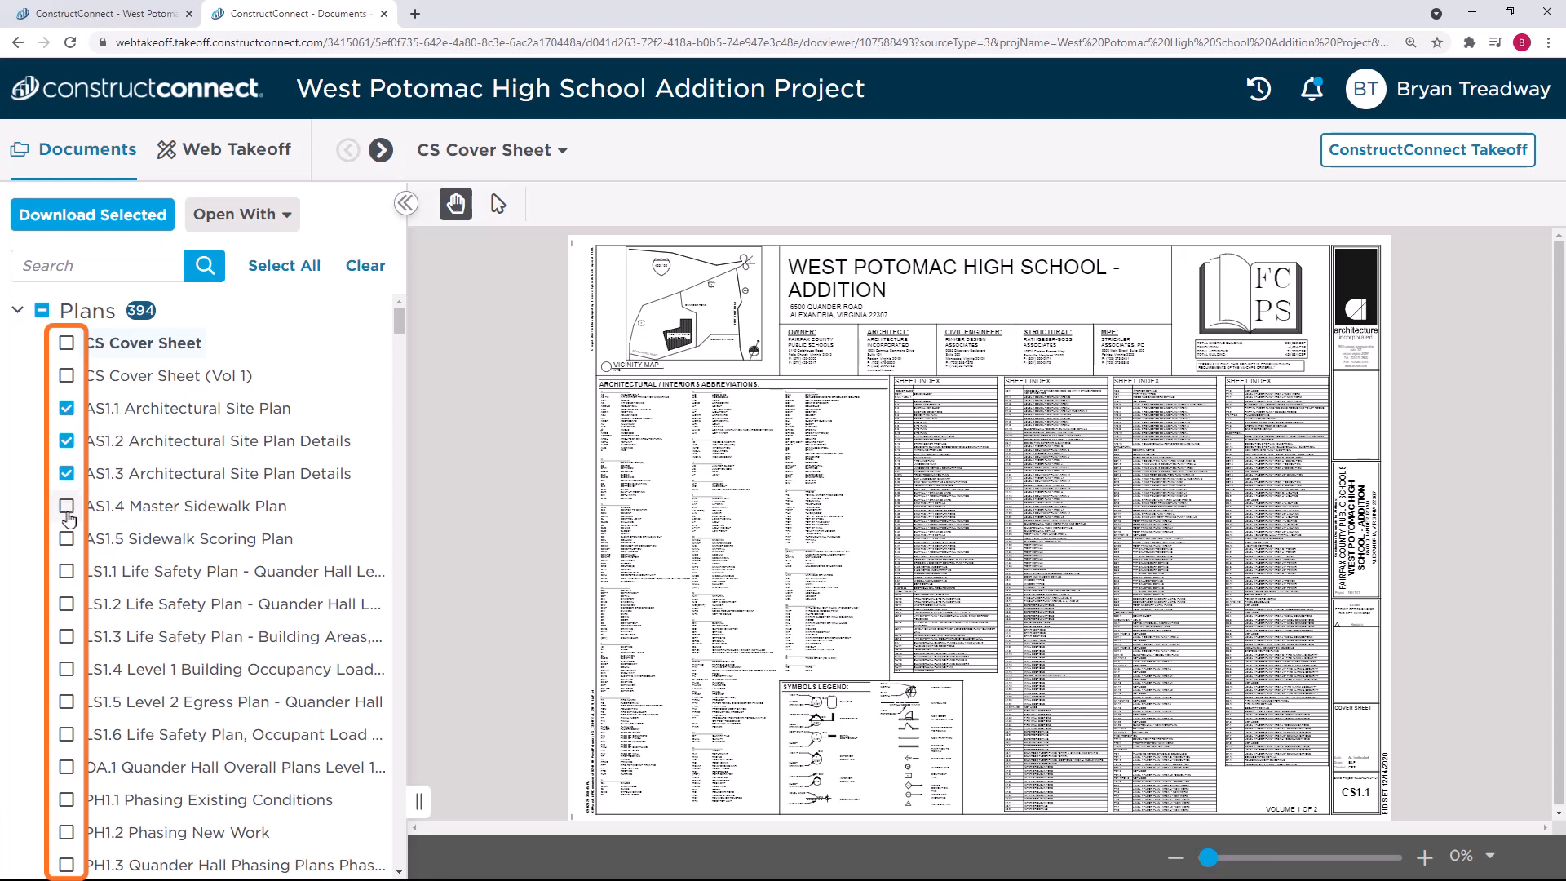
{"action": "left_click", "coordinate": [65, 506]}
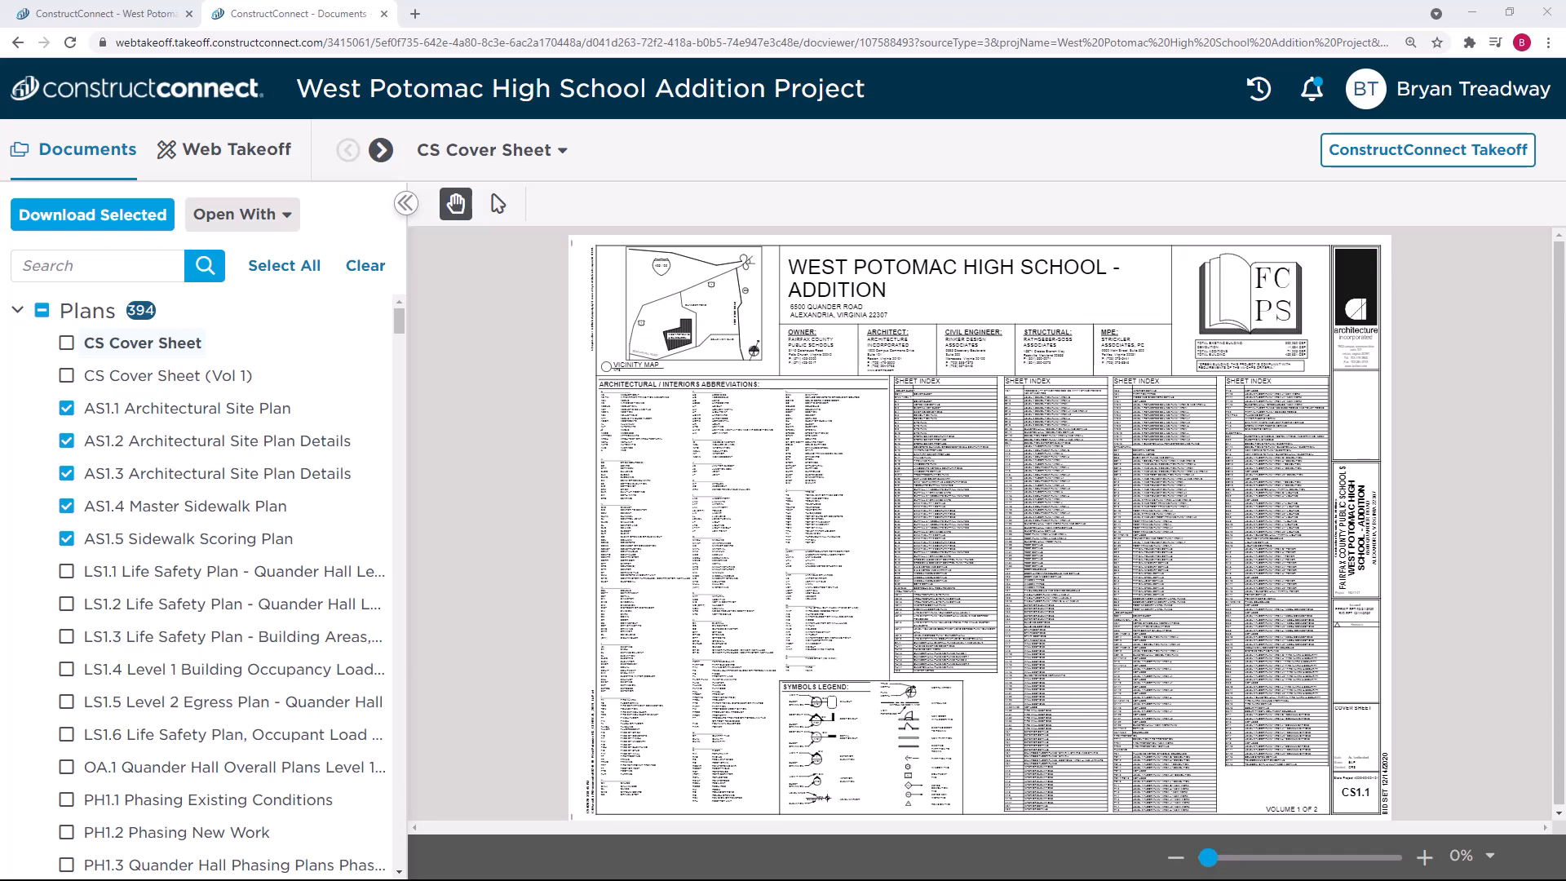
{"action": "mouse_move", "coordinate": [241, 214]}
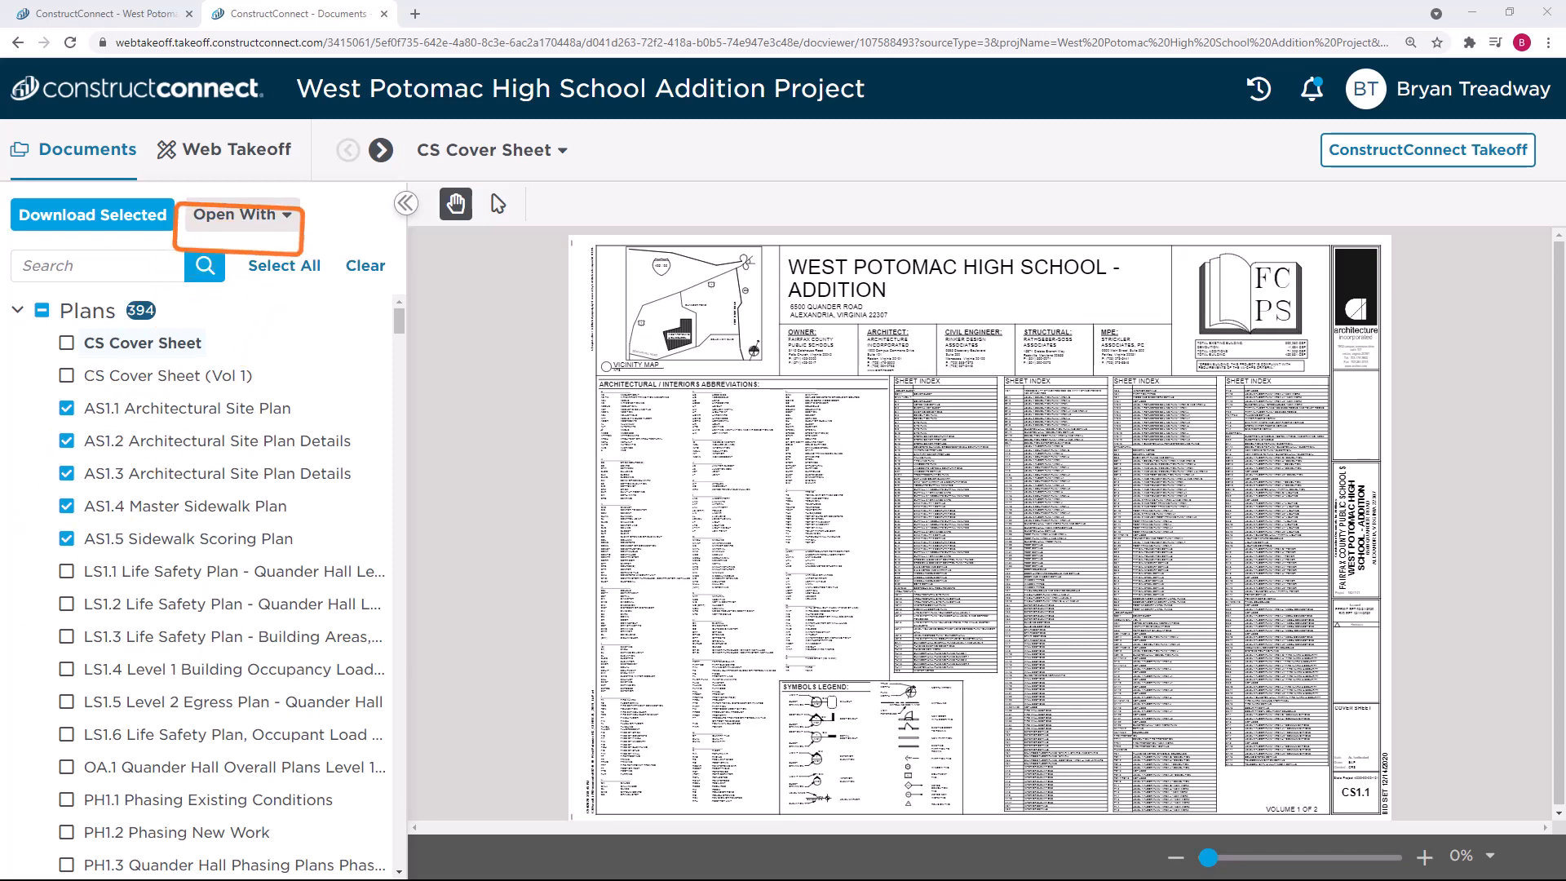
- Choose On-Screen Takeoff under Open With for the five selected site sheets
{"action": "left_click", "coordinate": [240, 213]}
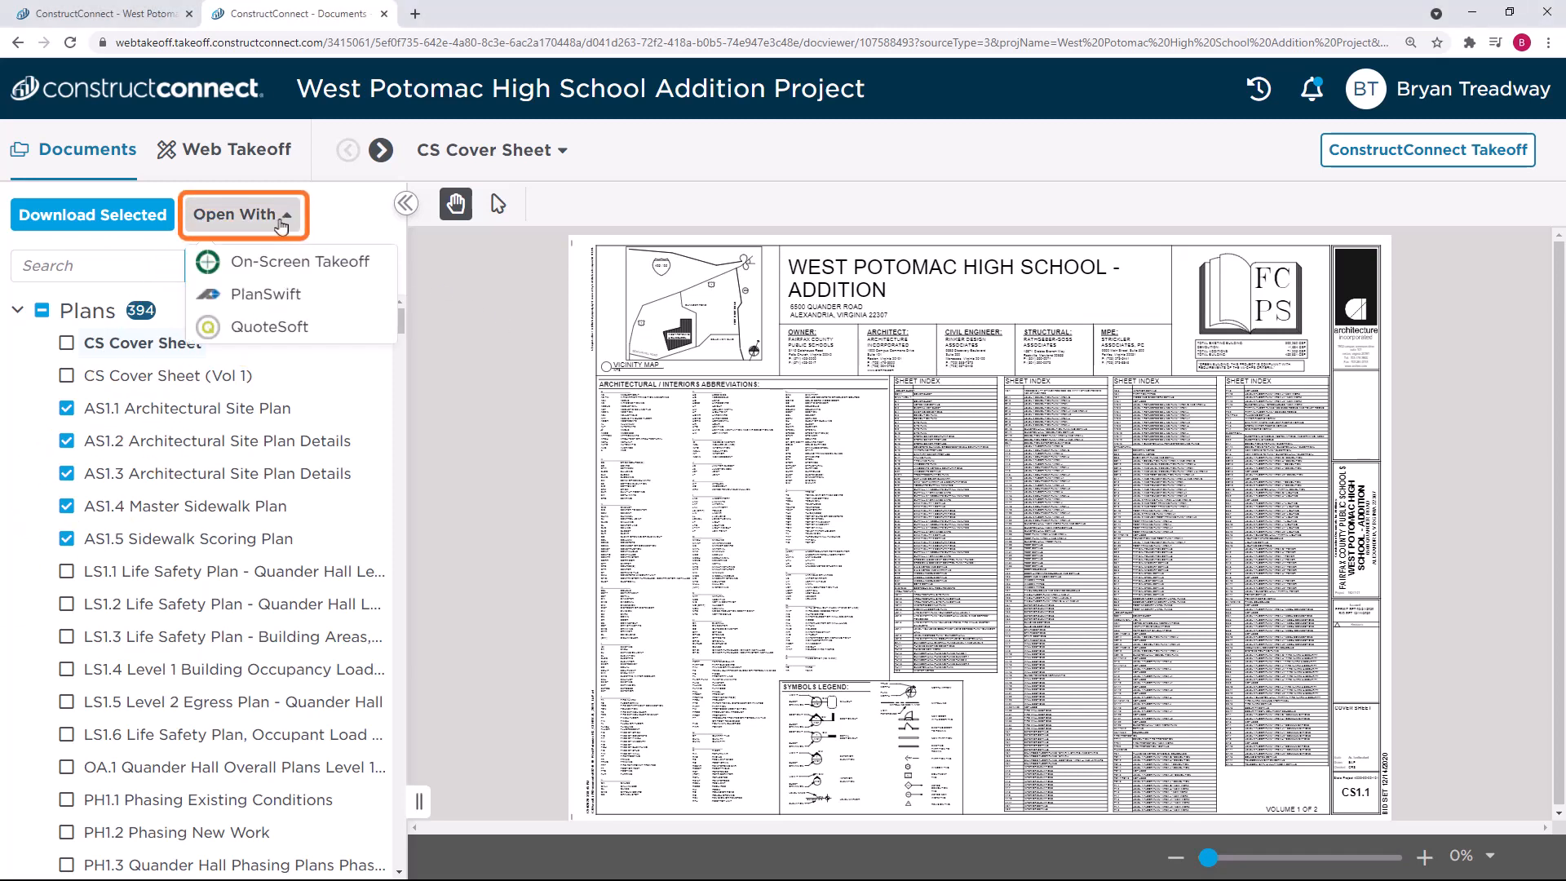
{"action": "mouse_move", "coordinate": [300, 261]}
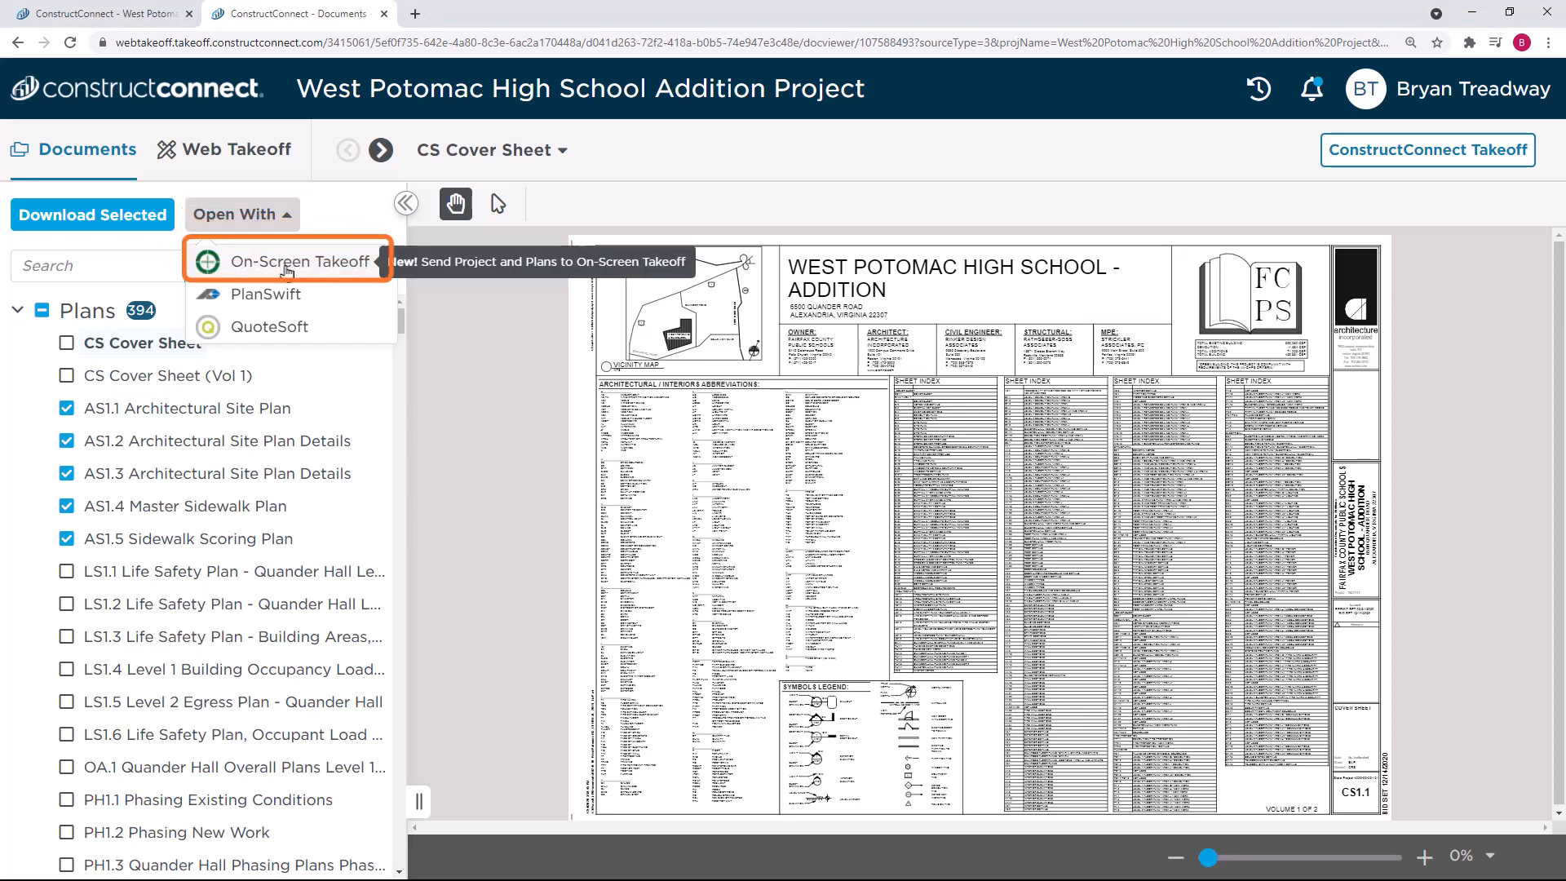
{"action": "left_click", "coordinate": [304, 261]}
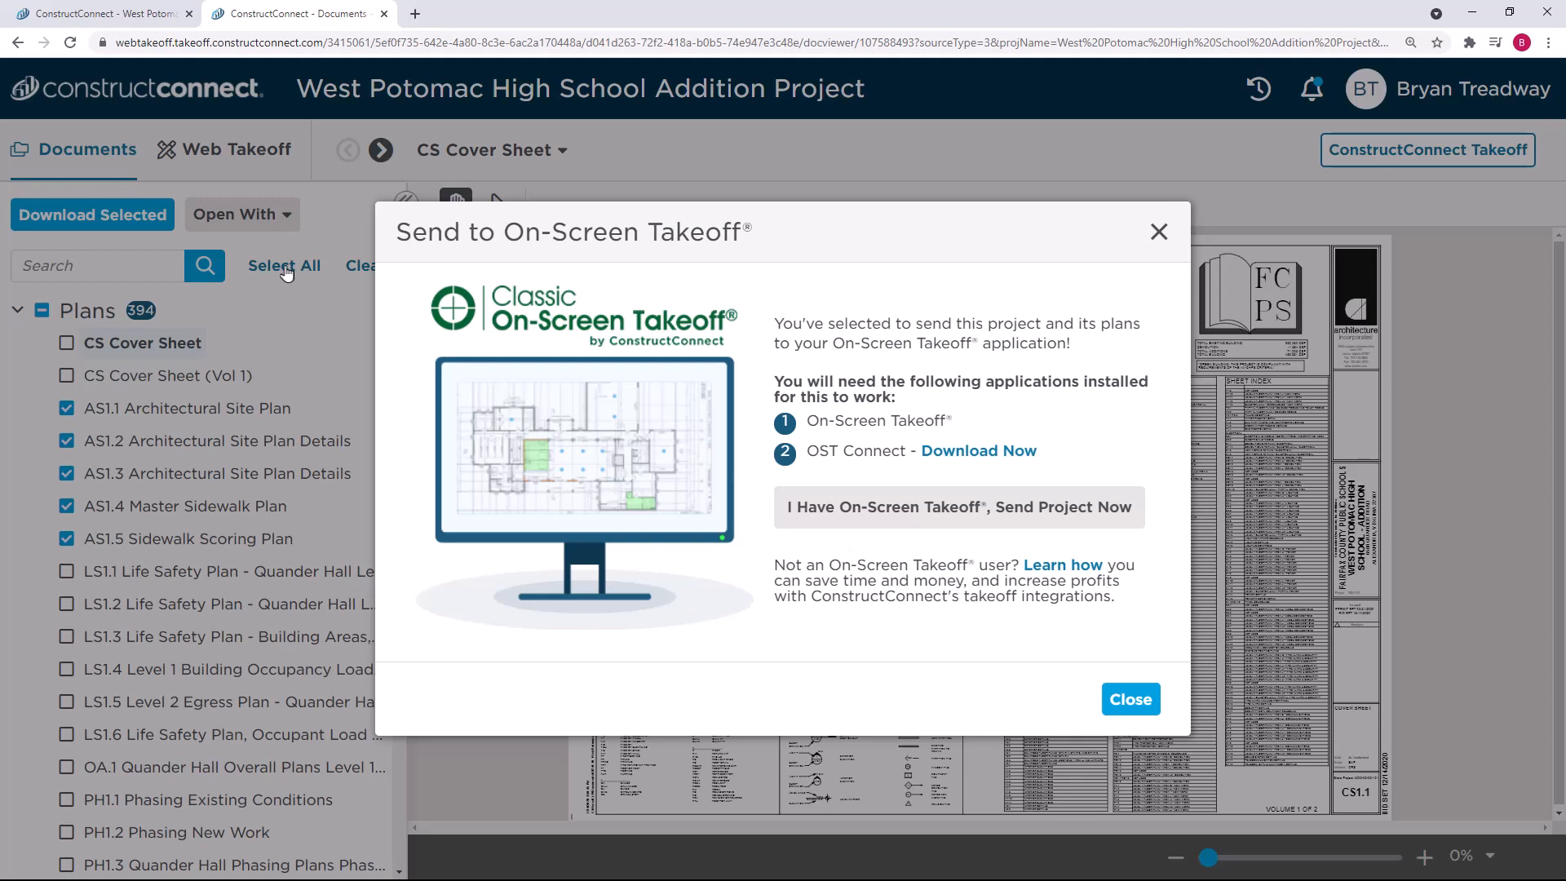
{"action": "mouse_move", "coordinate": [864, 537]}
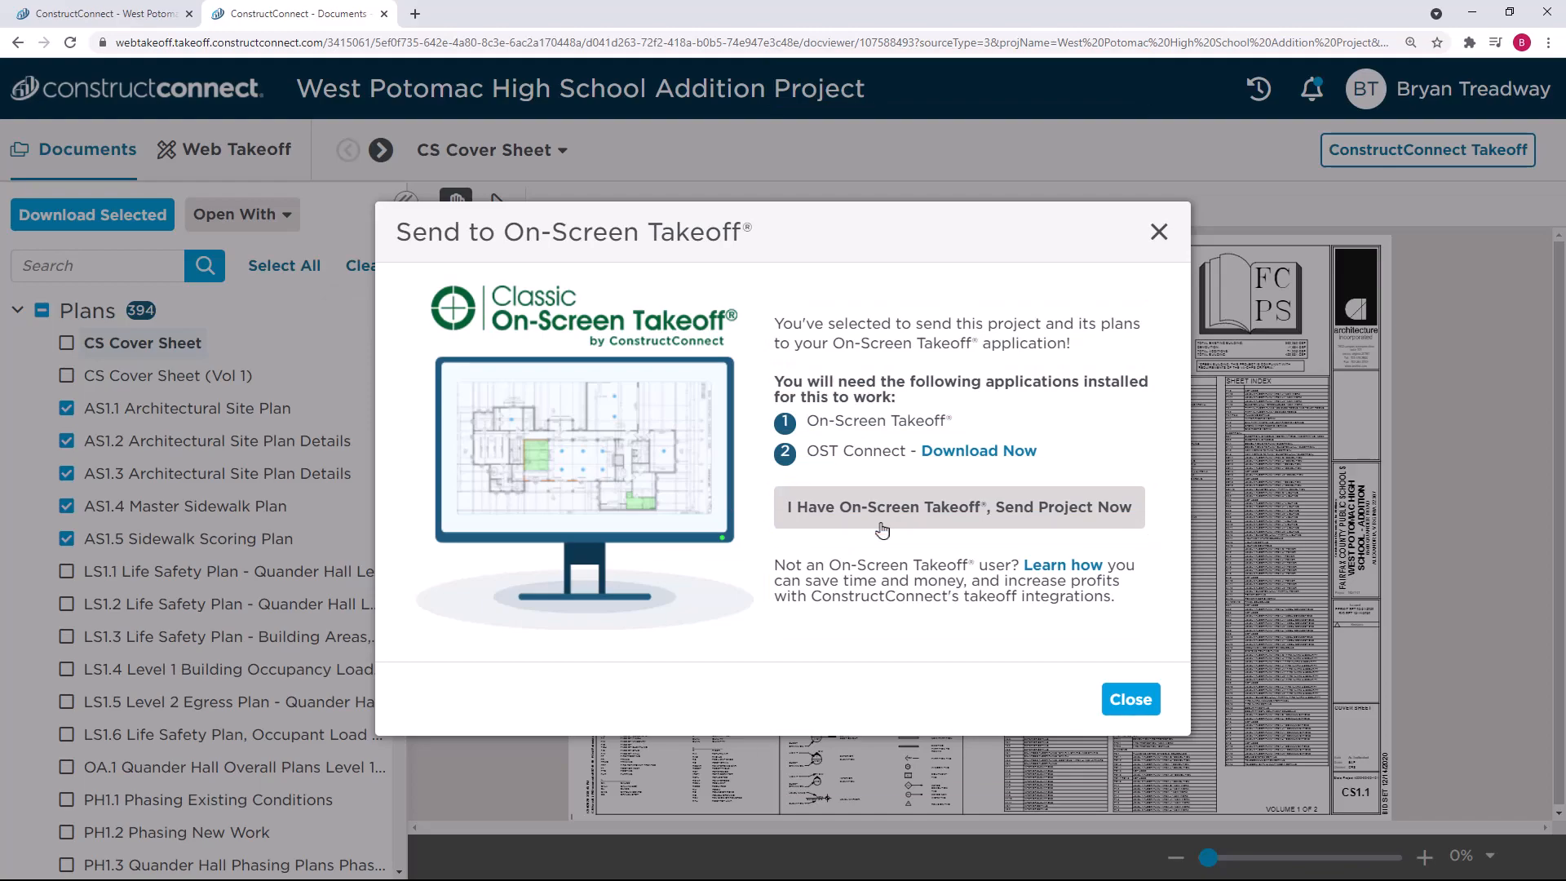
- Confirm 'I Have On-Screen Takeoff, Send Project Now' so the project arrives as a 32-page bid
{"action": "left_click", "coordinate": [1129, 698]}
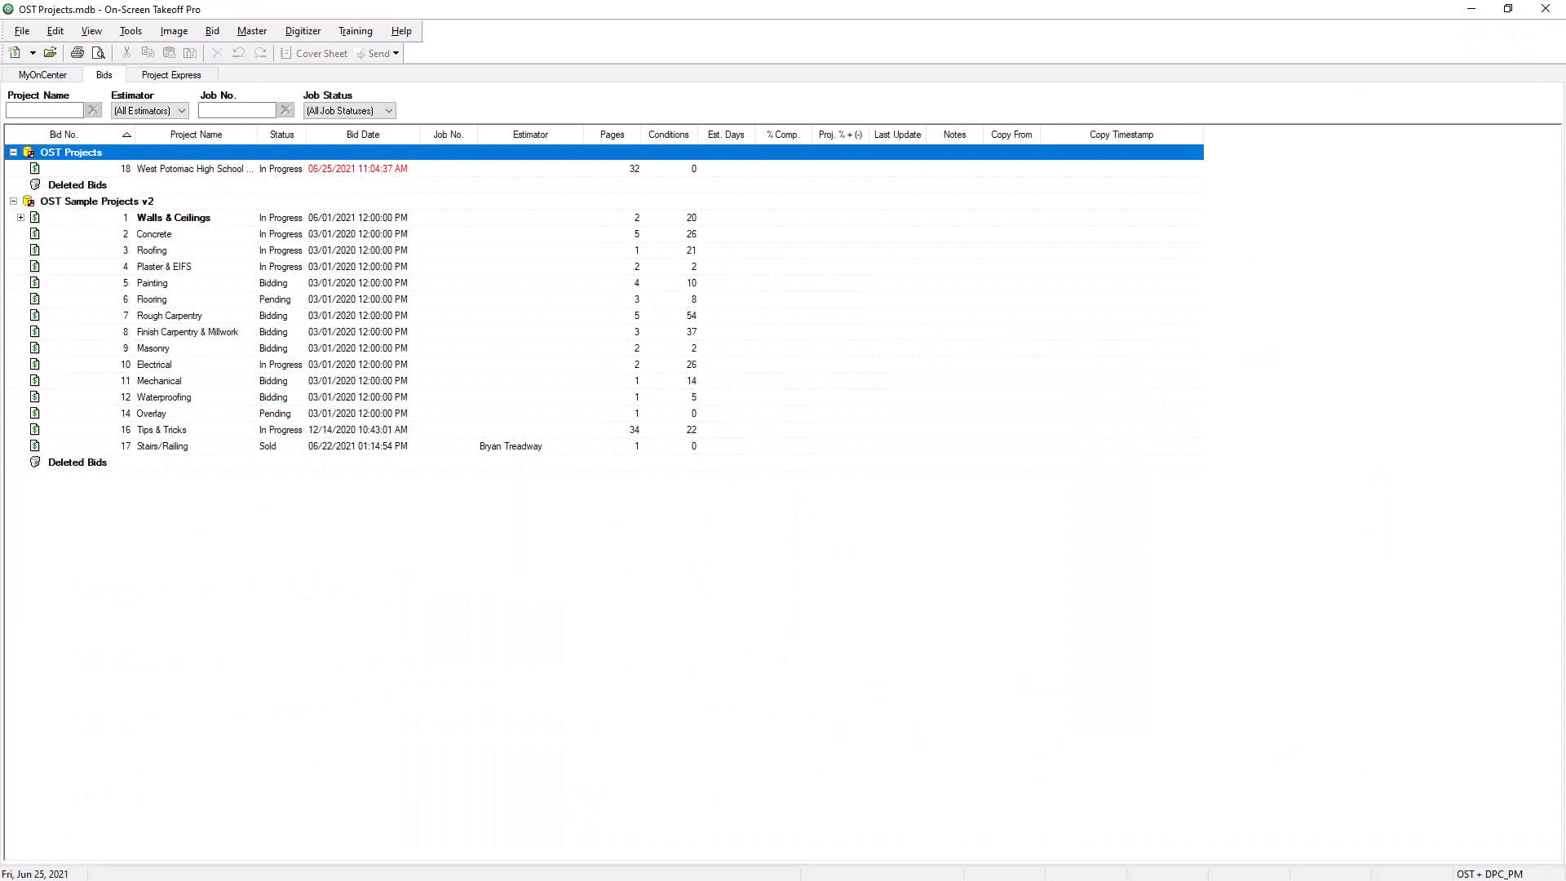
- Open bid 18 West Potomac High School from the Bids list as the current job
{"action": "left_click", "coordinate": [194, 168]}
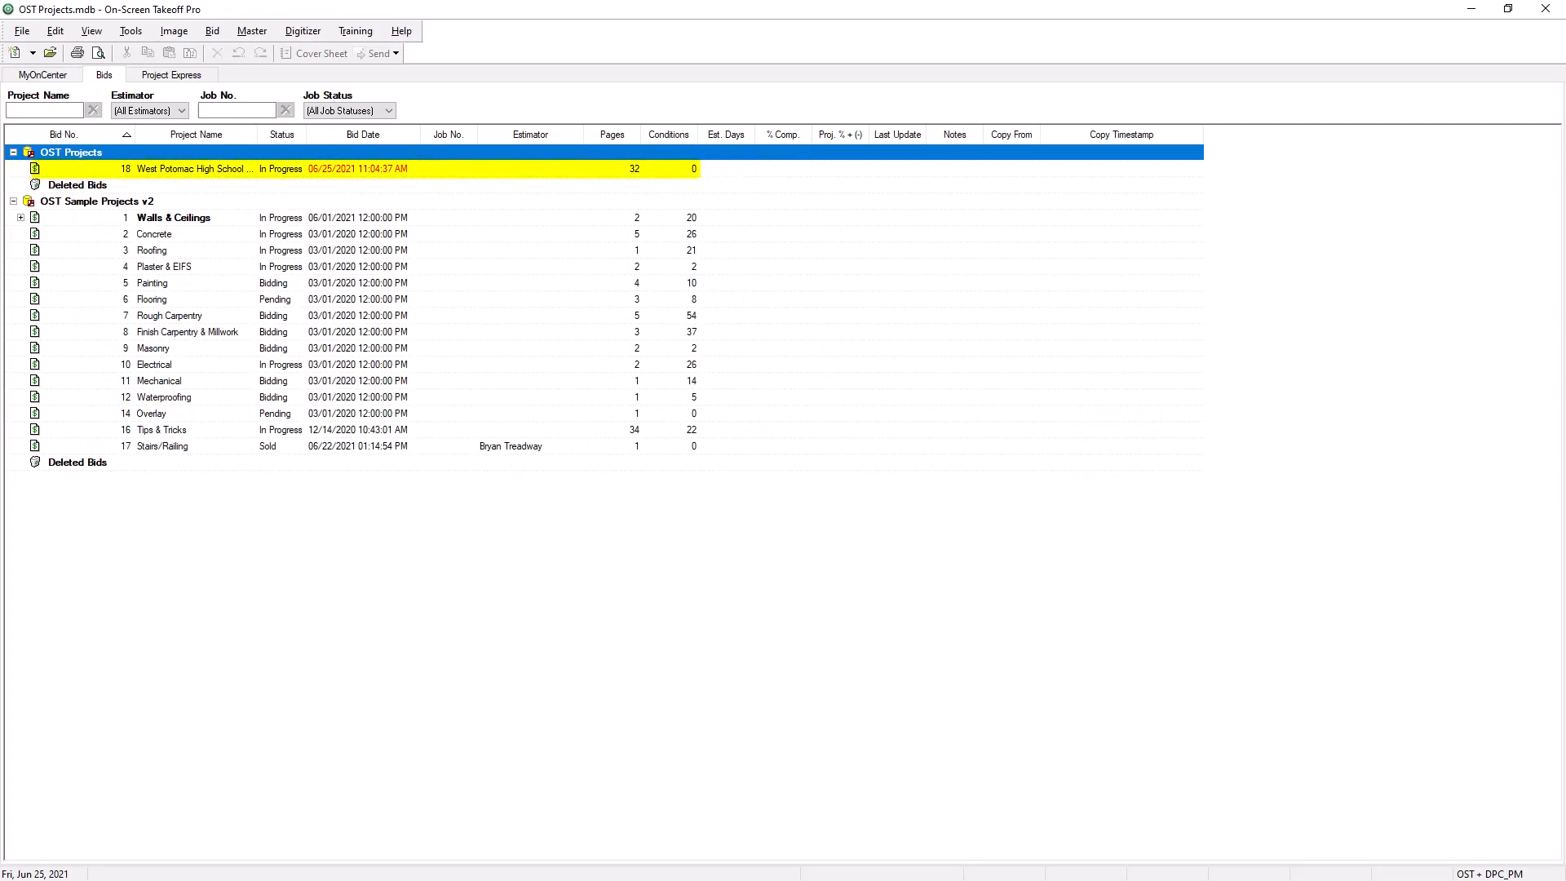
{"action": "double_click", "coordinate": [194, 168]}
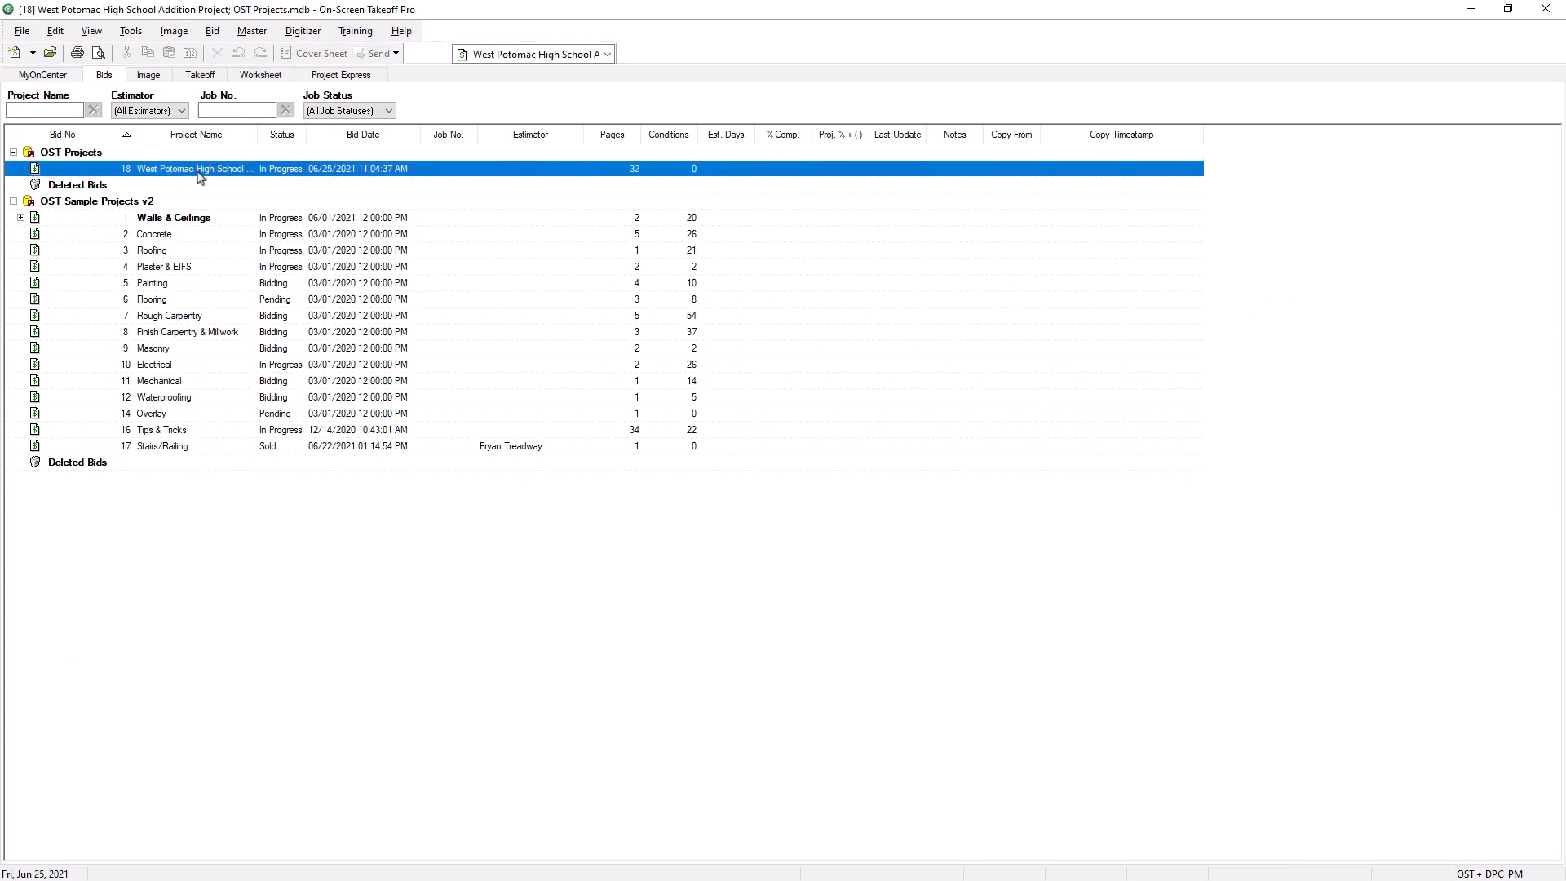
{"action": "left_click", "coordinate": [148, 74]}
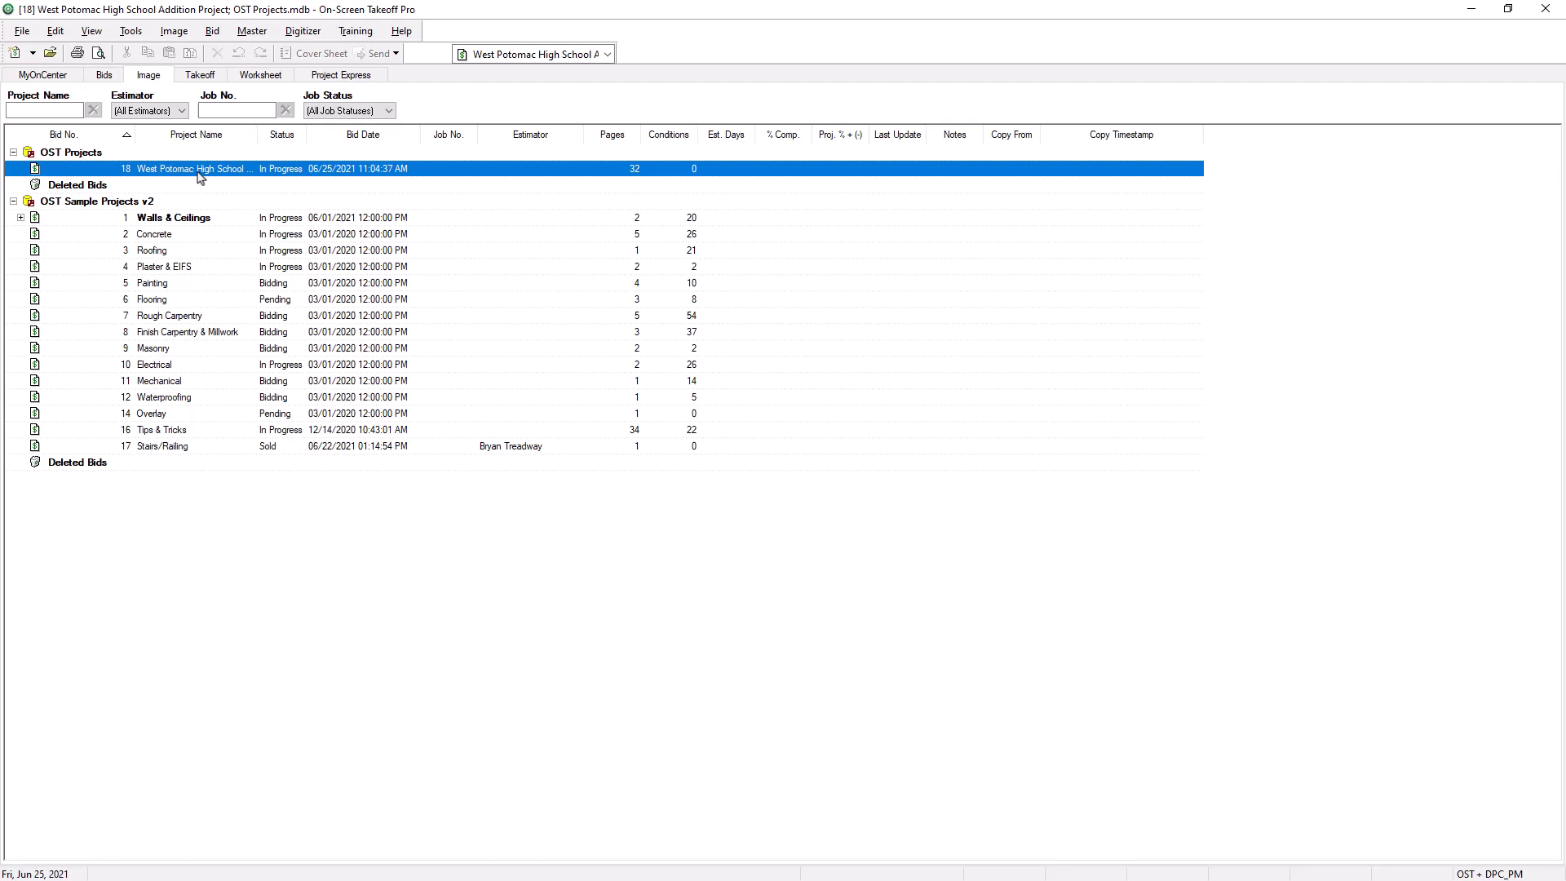
{"action": "double_click", "coordinate": [194, 168]}
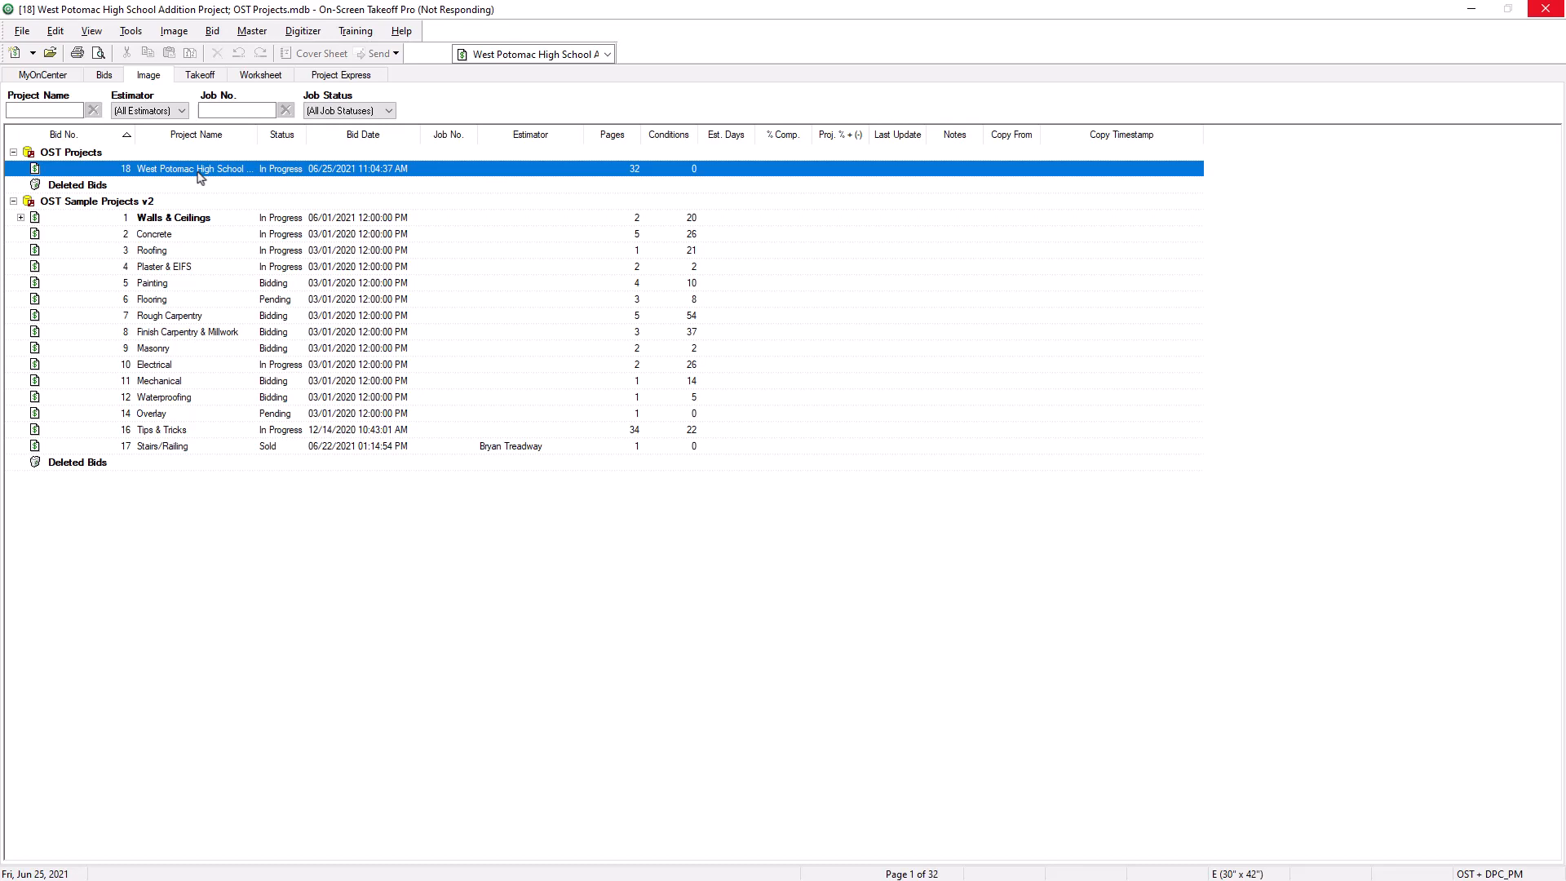
- Display page 1, AS1.1 Architectural Site Plan, from the job's page list
{"action": "double_click", "coordinate": [194, 168]}
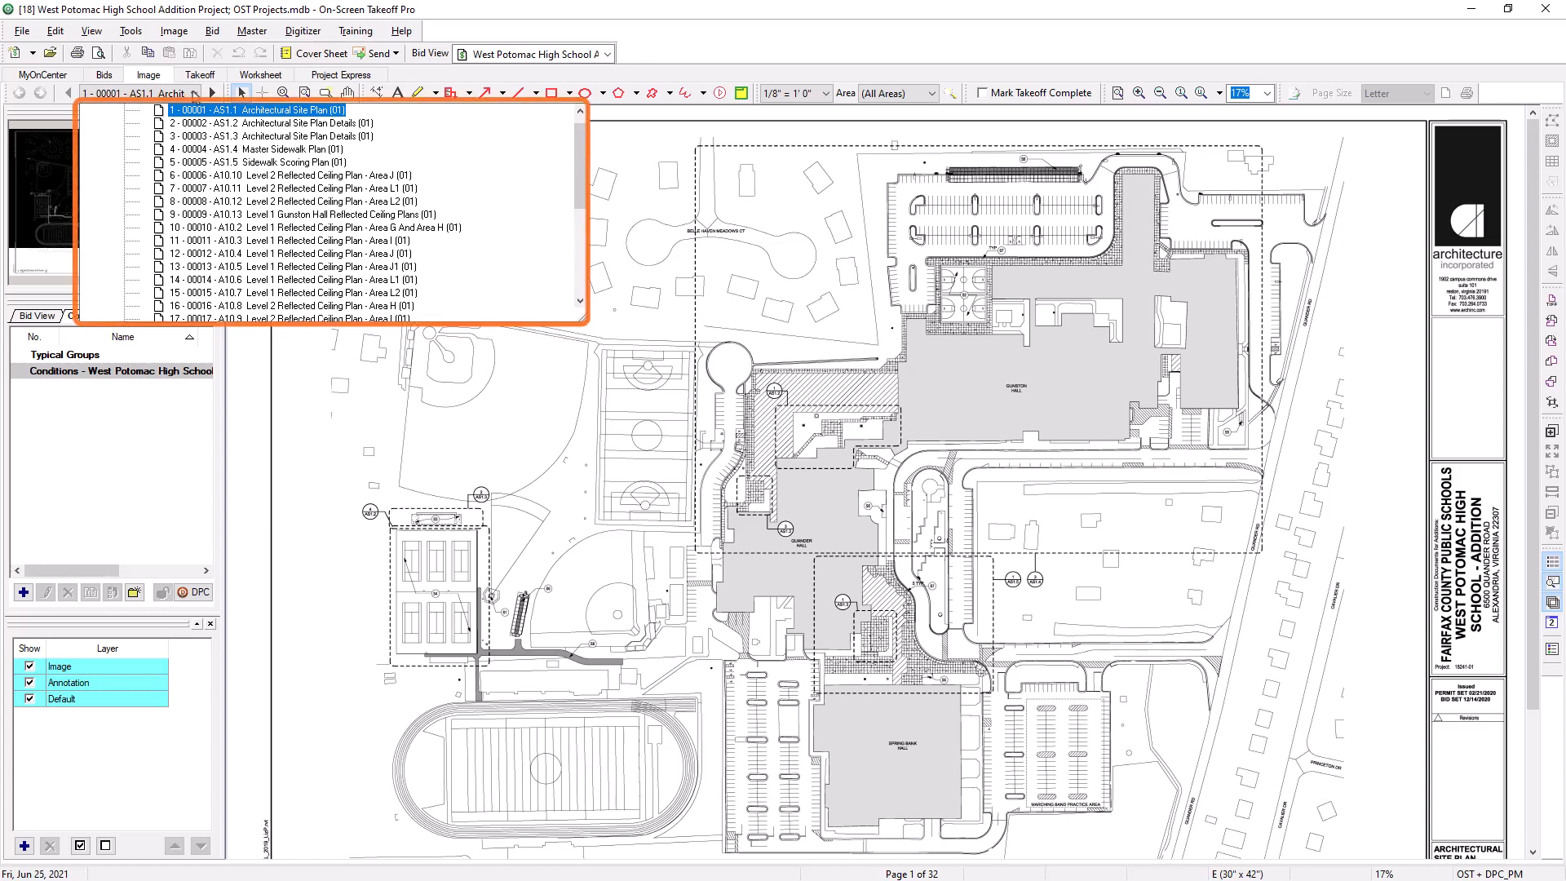
{"action": "left_click", "coordinate": [197, 93]}
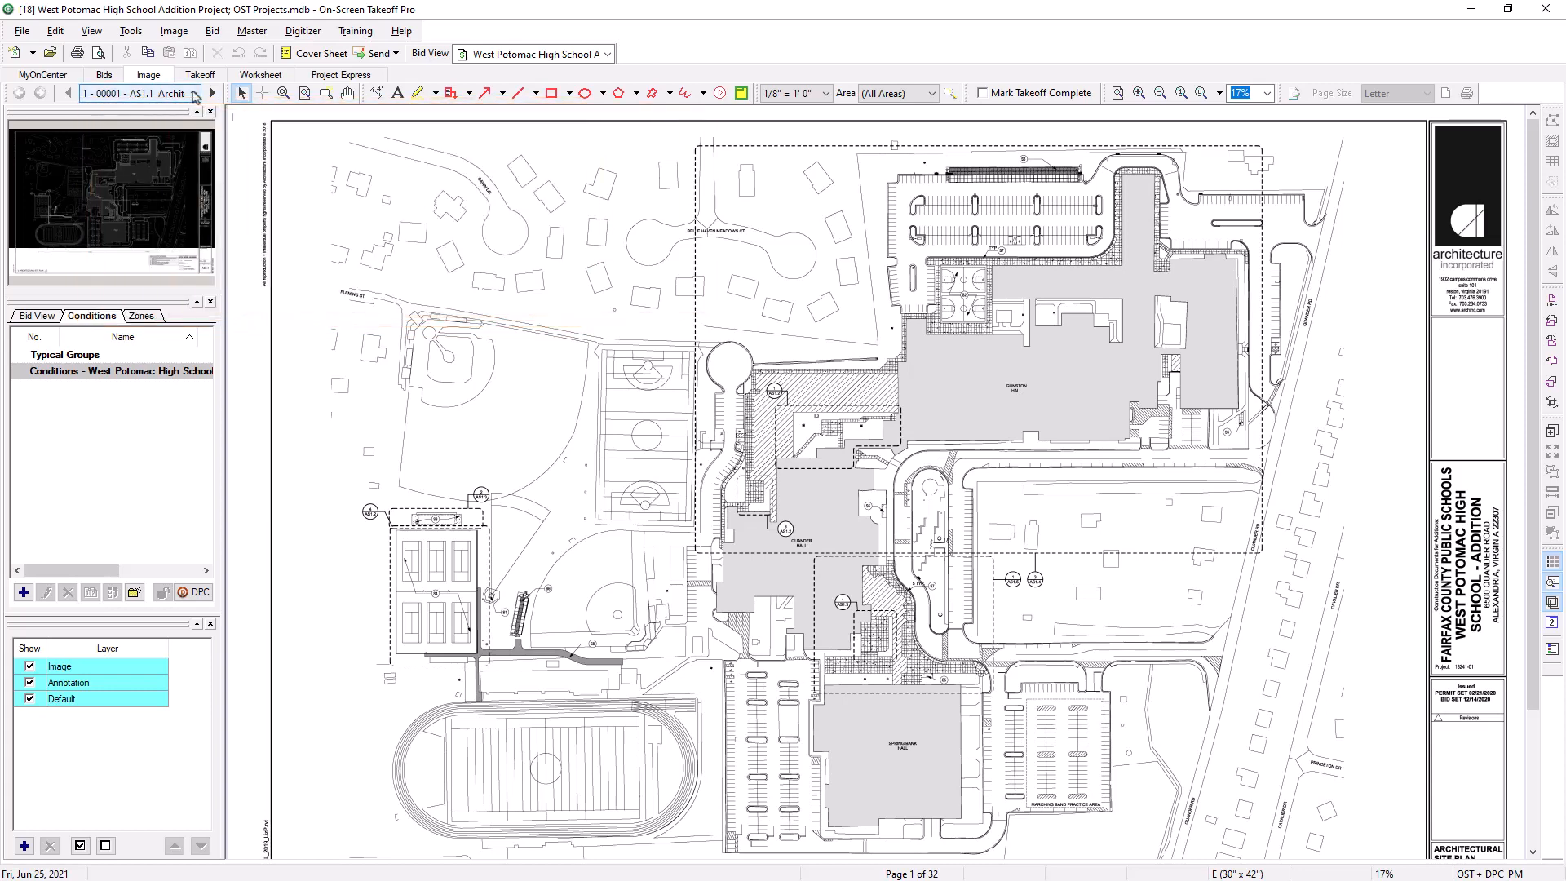